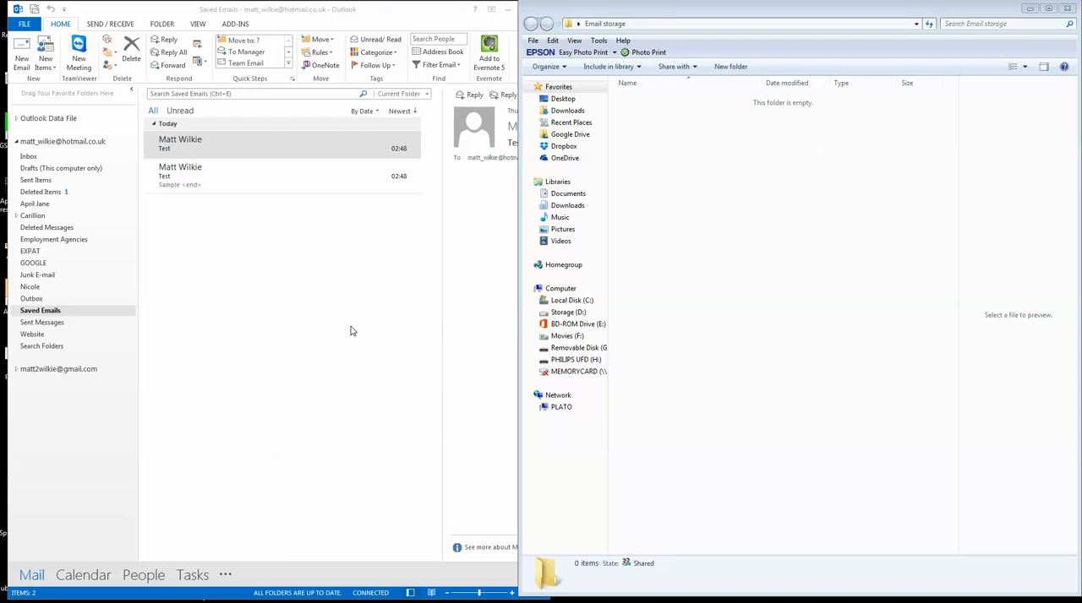
mouse_move(103, 123)
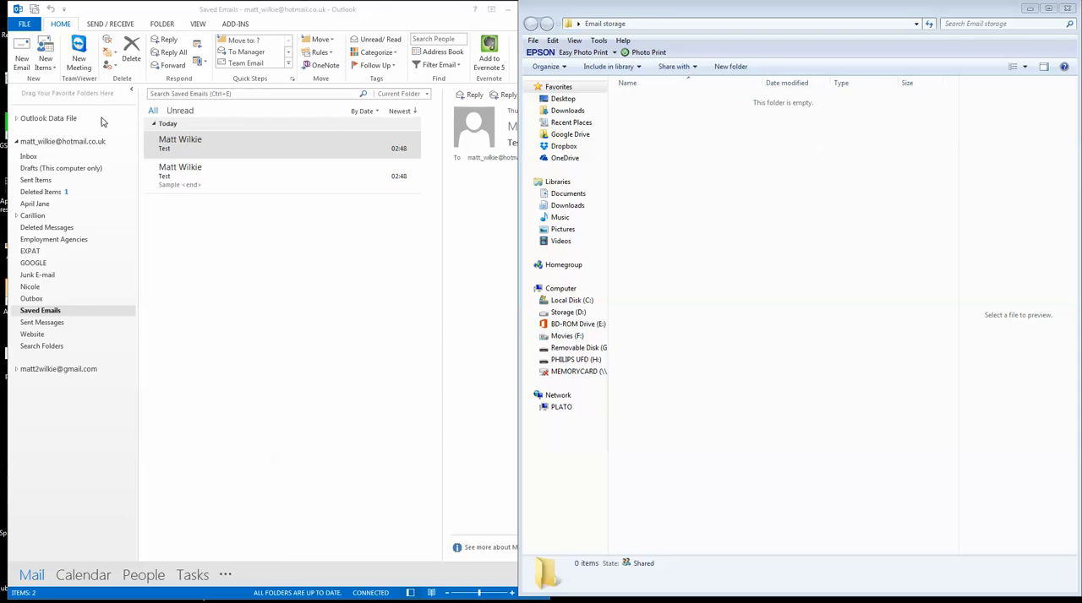
mouse_move(307, 302)
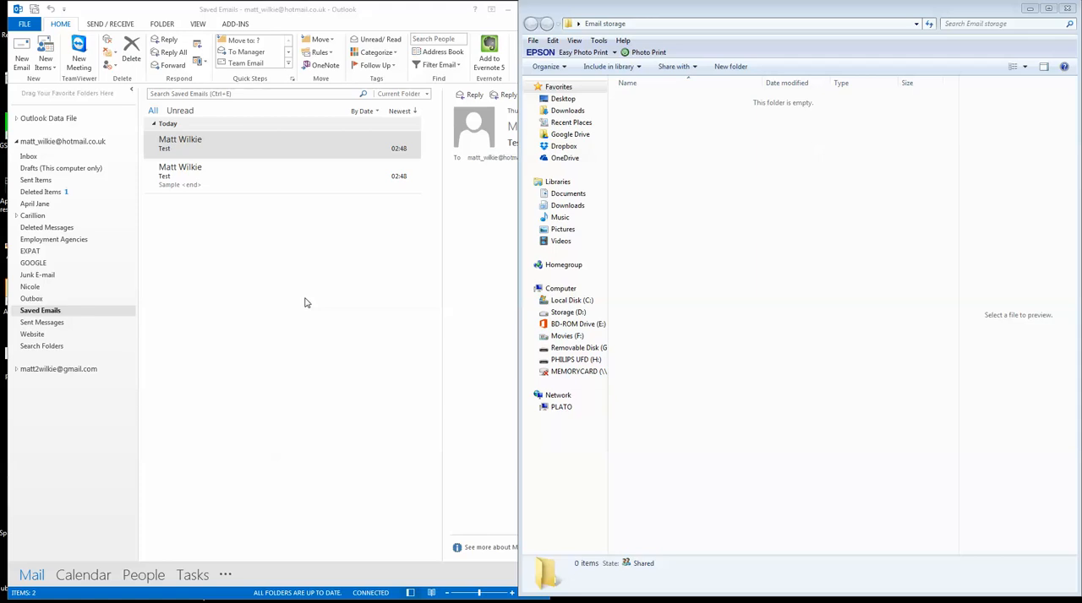
mouse_move(310, 254)
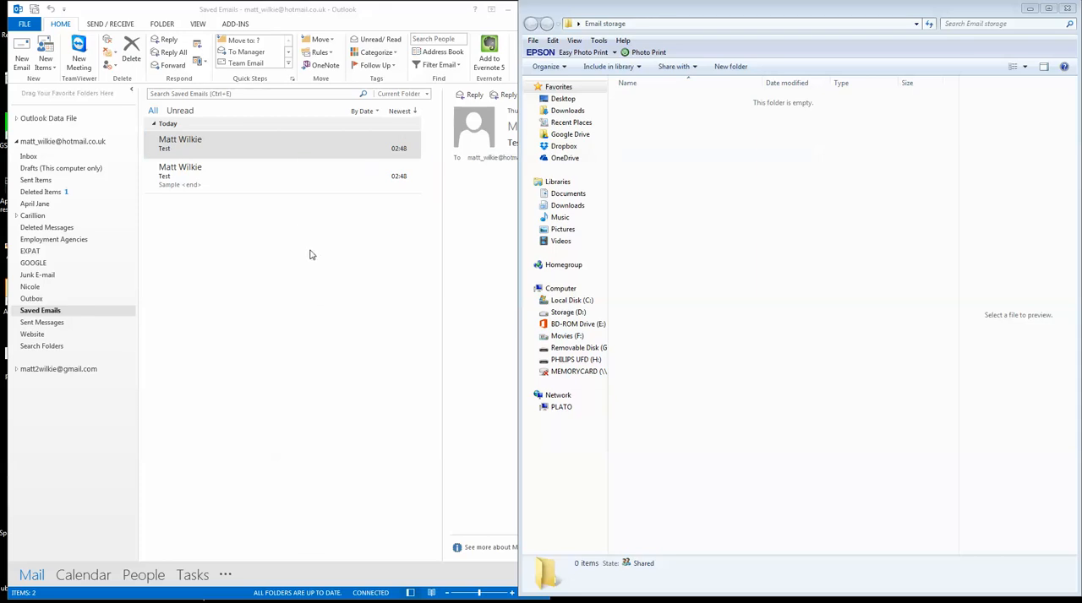
mouse_move(313, 261)
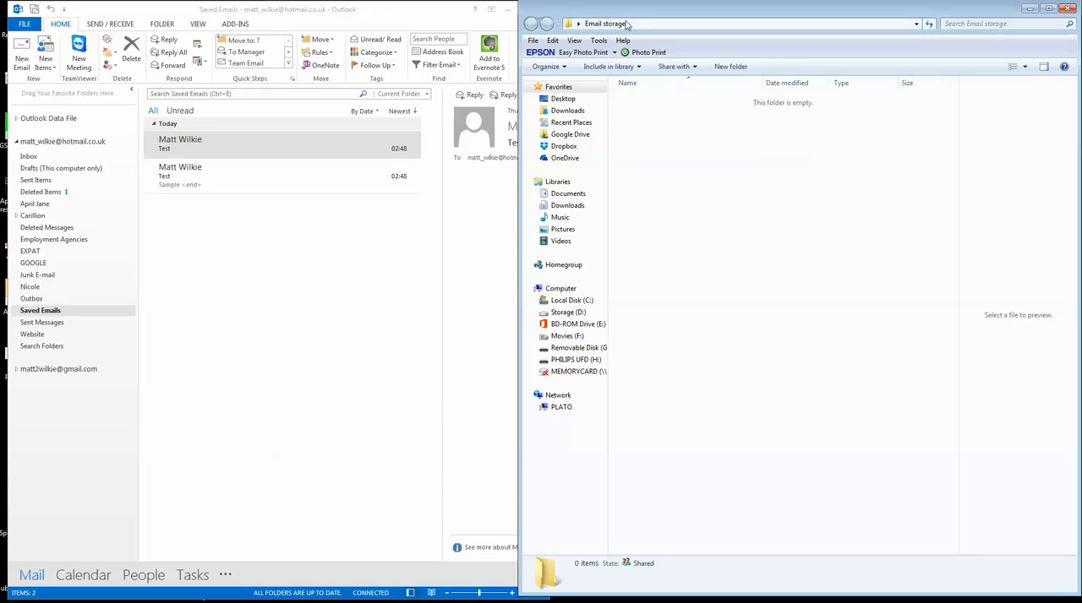
- Create a new subfolder named '2015' inside Email storage
right_click(843, 254)
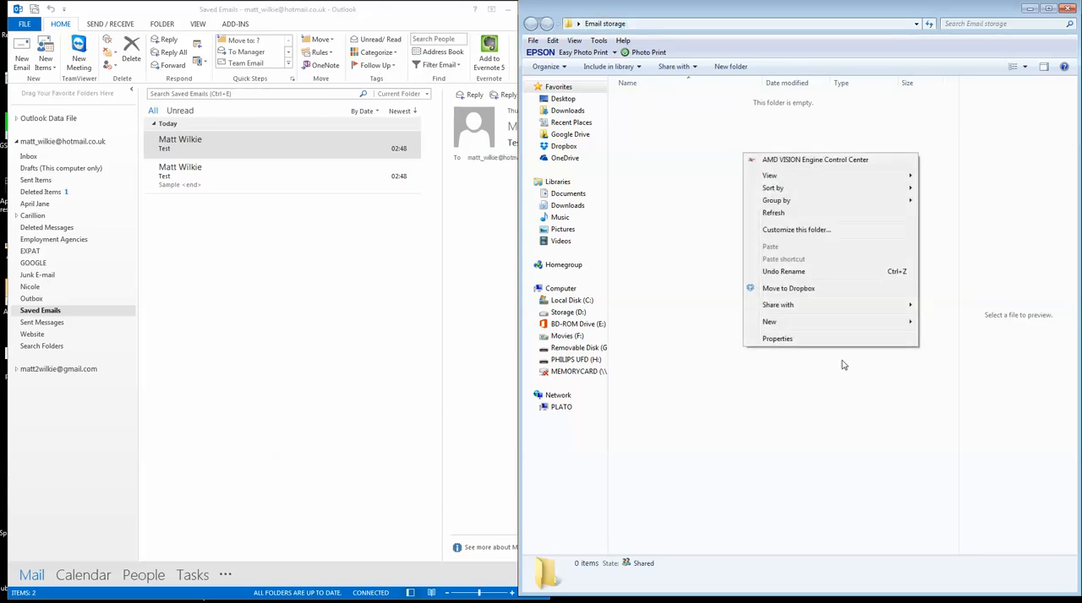
left_click(769, 321)
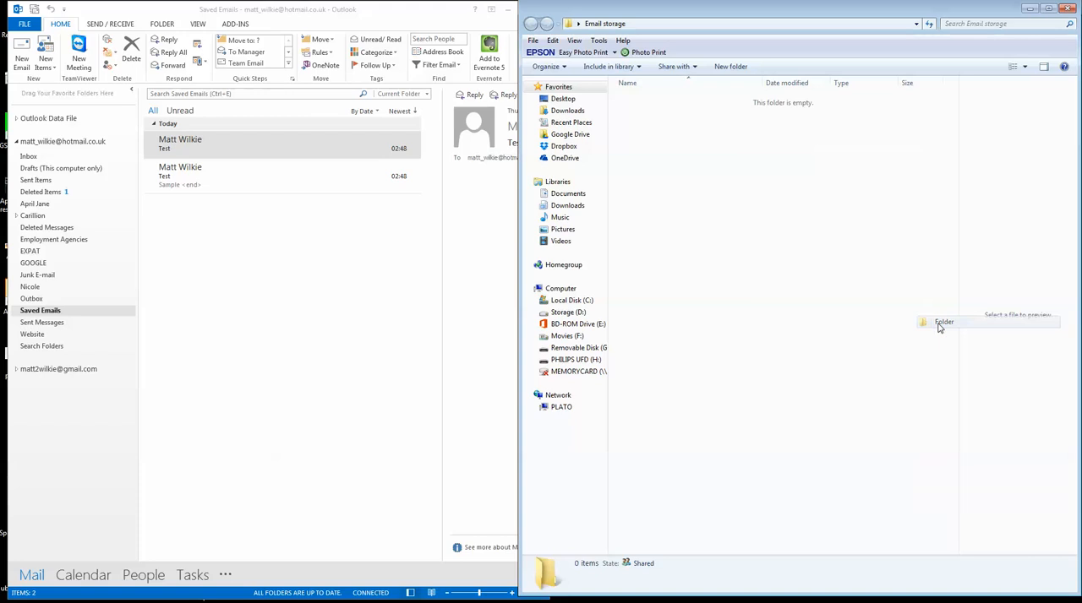
left_click(774, 66)
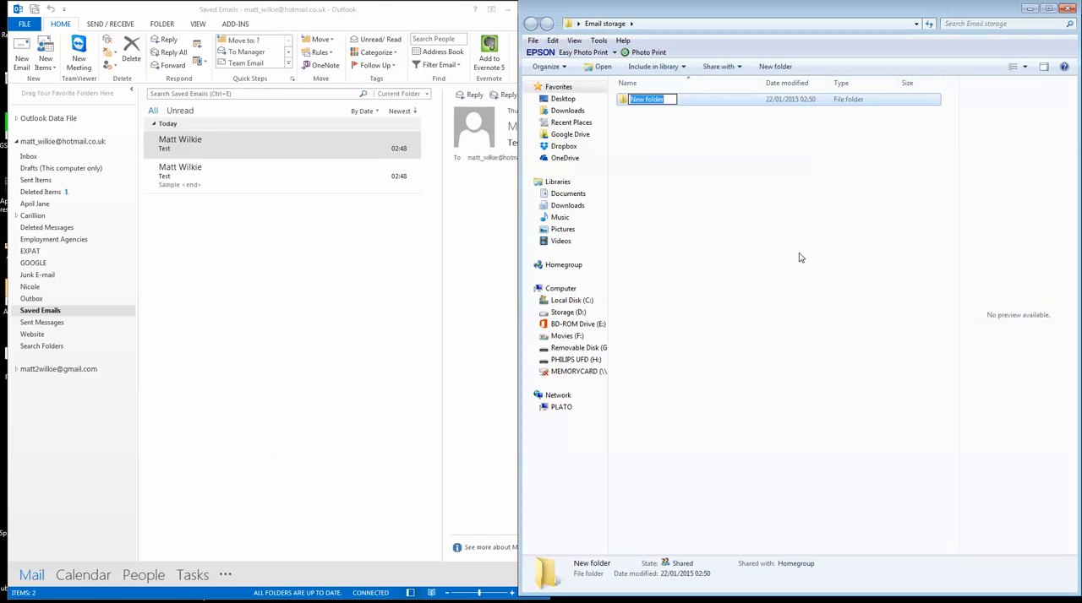
type("1")
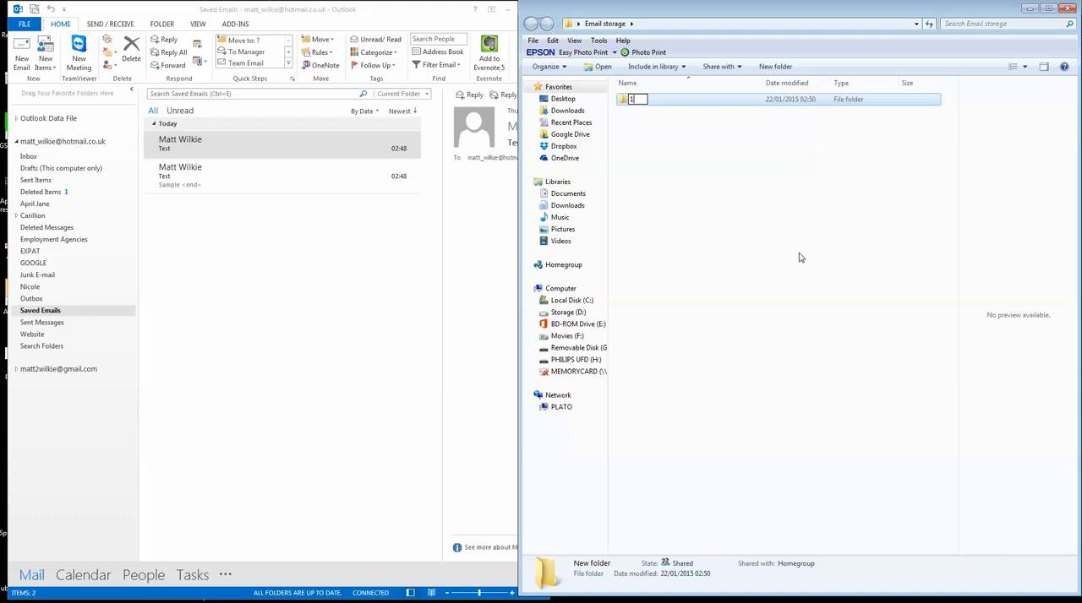
type("2015")
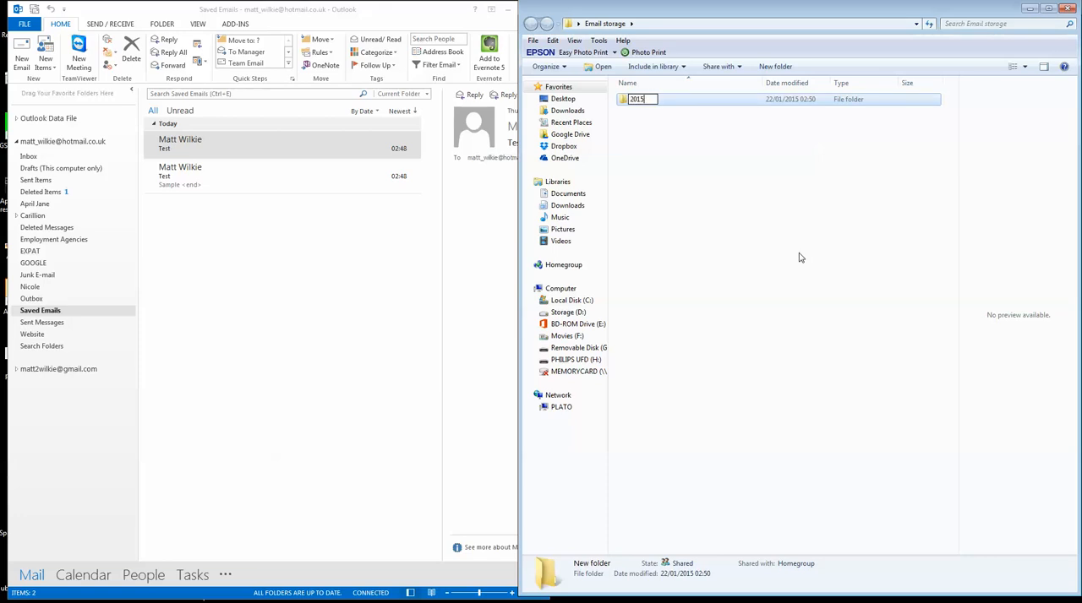
key("Return")
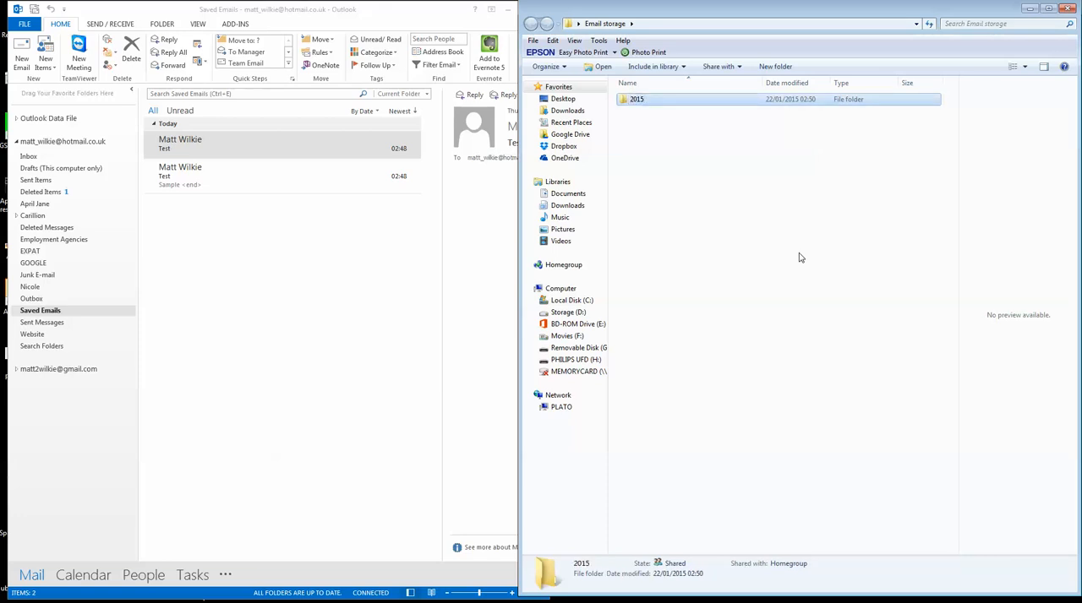
mouse_move(715, 119)
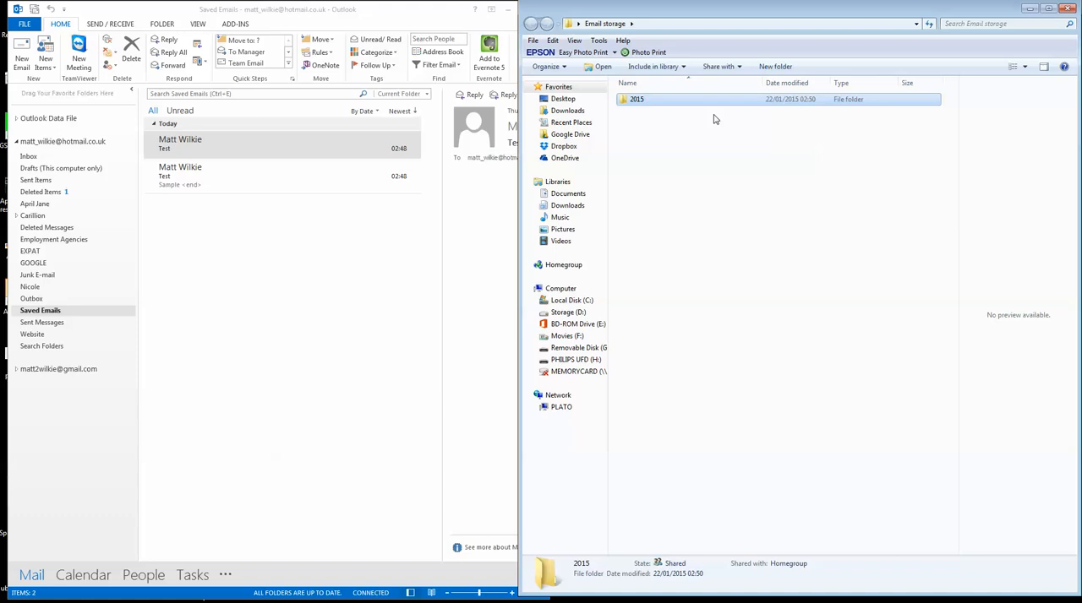
- Open the empty 2015 folder in Explorer
double_click(636, 98)
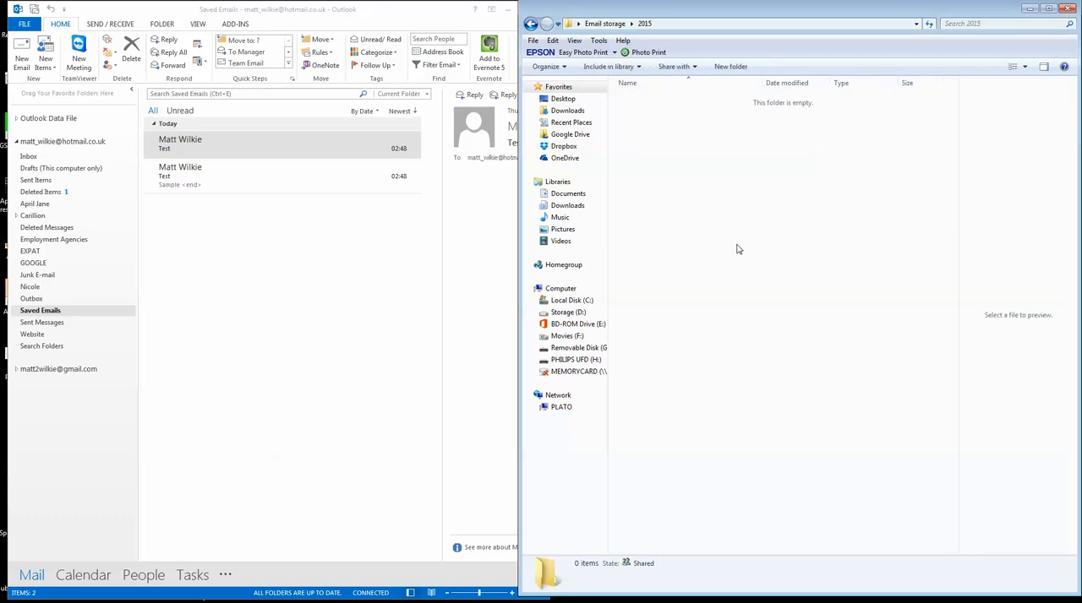
mouse_move(494, 302)
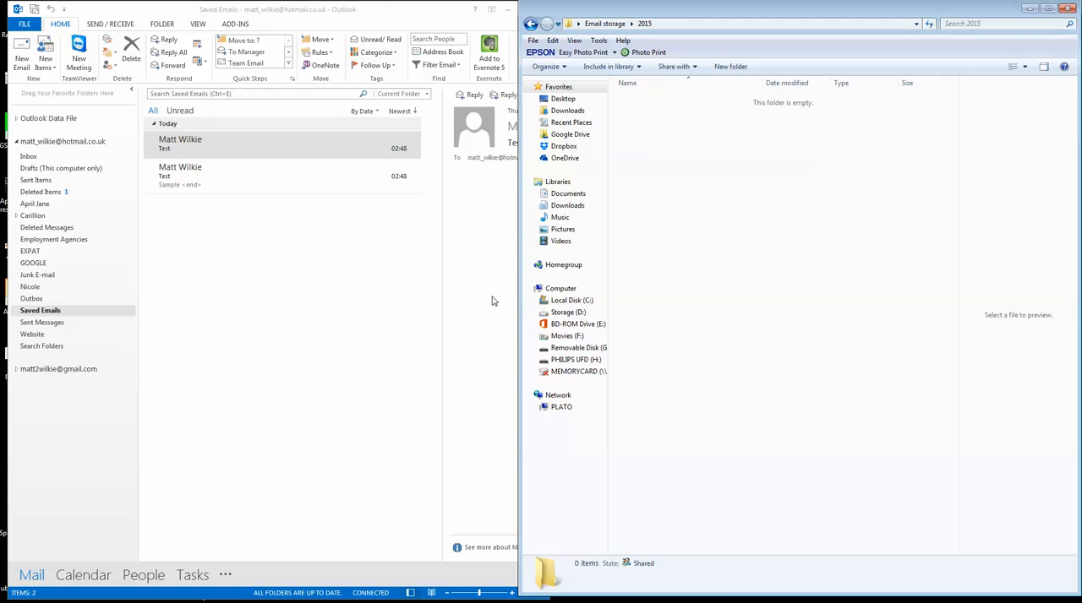
mouse_move(420, 303)
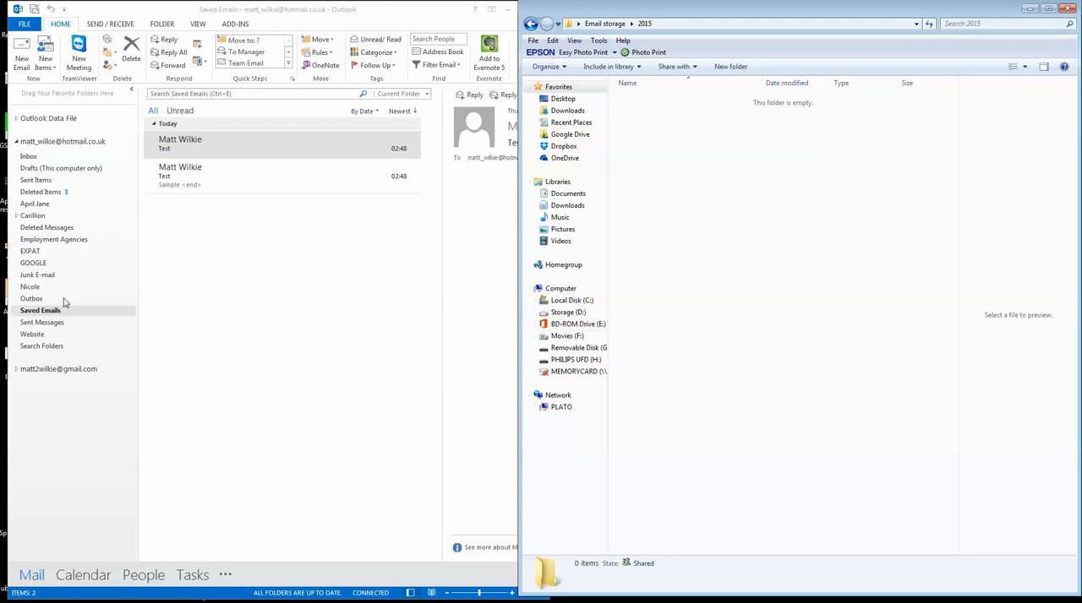
mouse_move(90, 315)
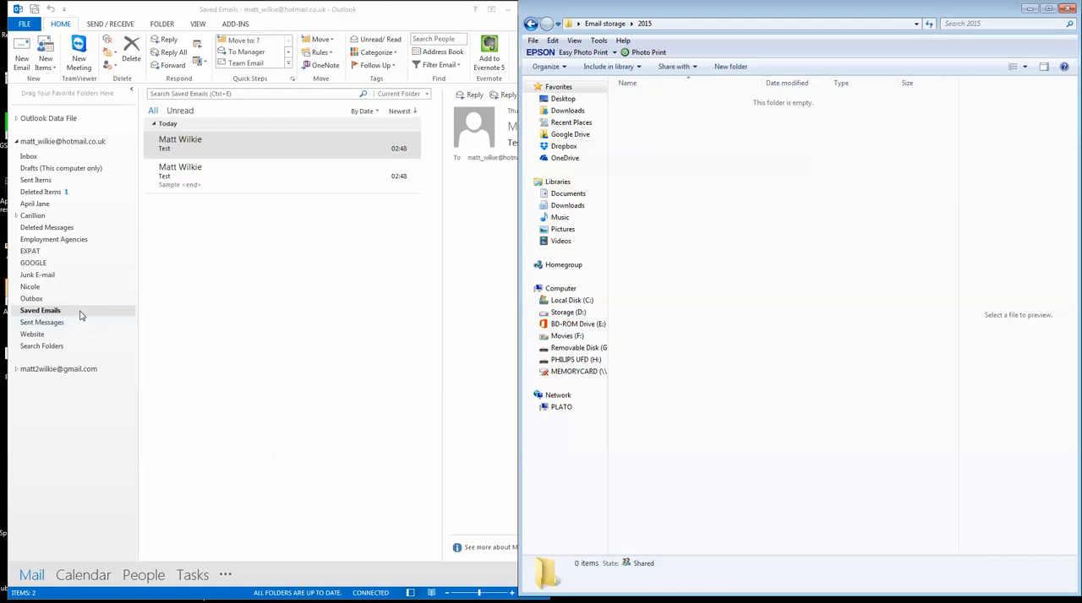
mouse_move(117, 318)
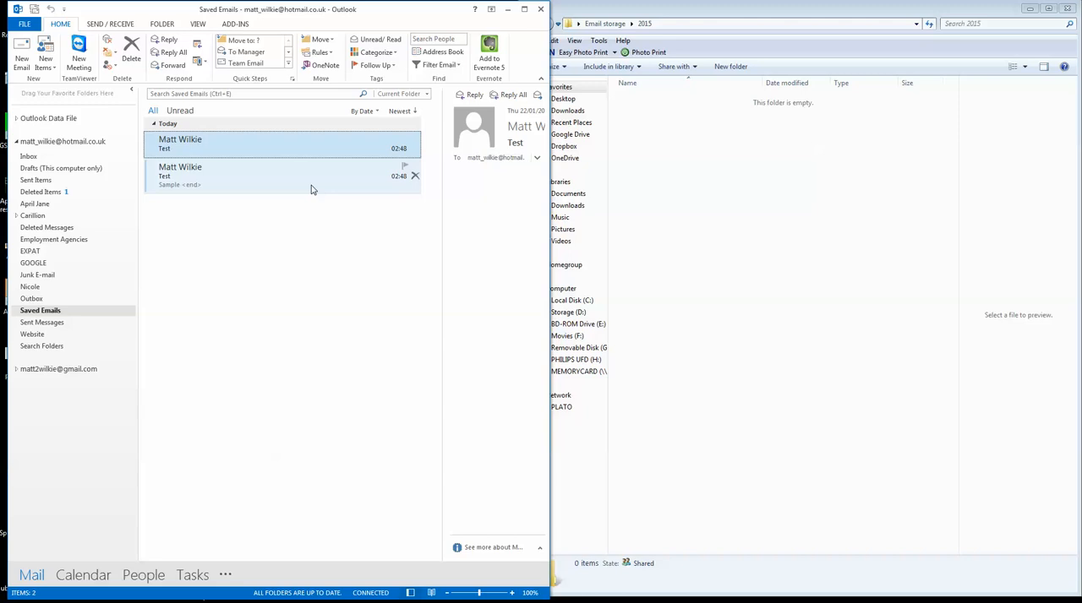
mouse_move(310, 388)
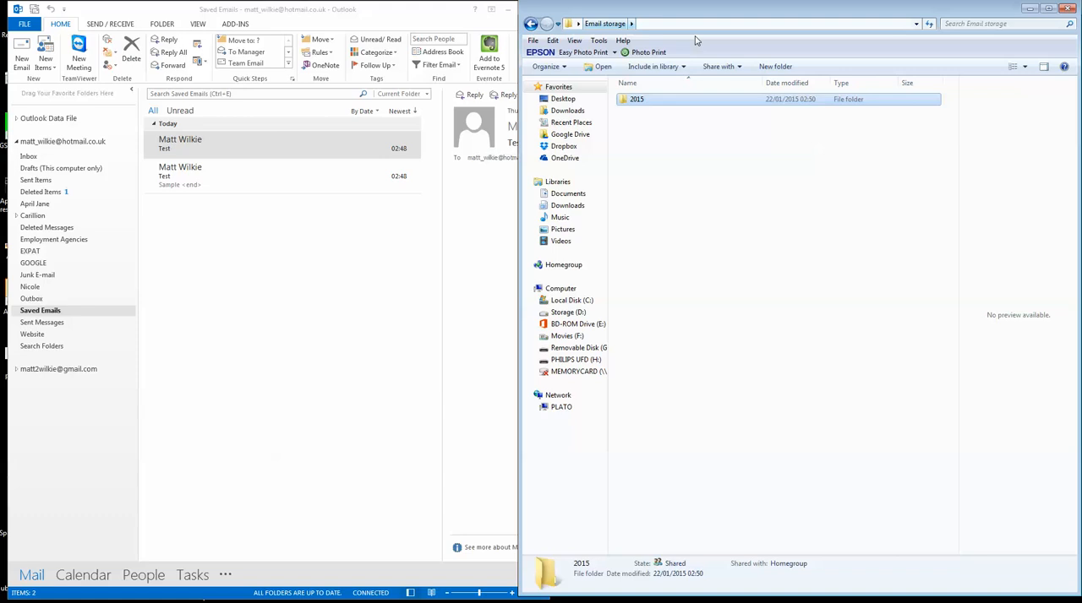
- Reopen the 2015 folder and delete both selected test emails from Saved Emails
double_click(637, 99)
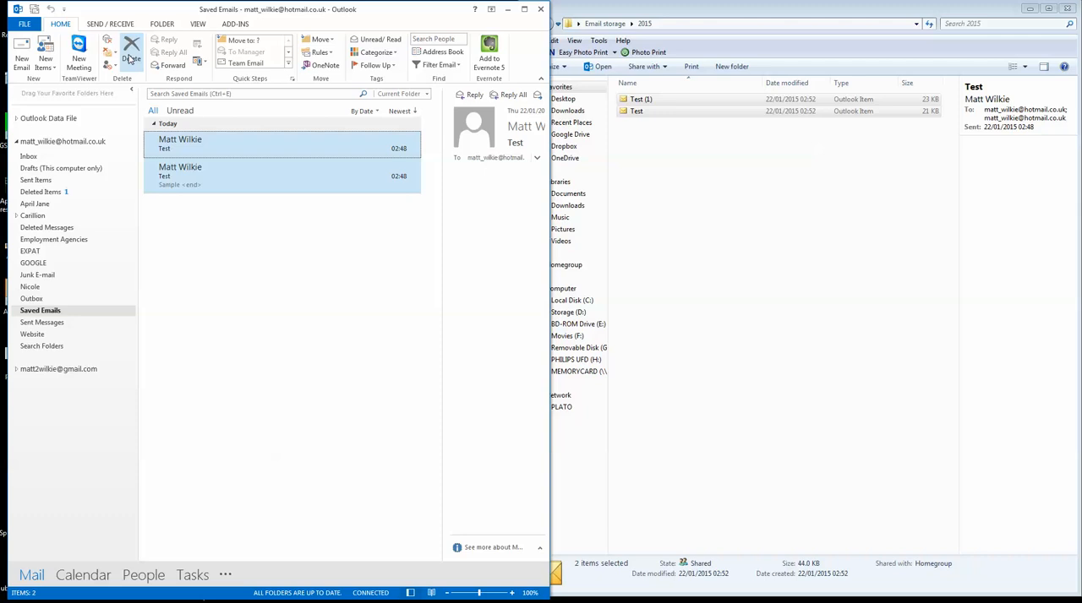
left_click(122, 50)
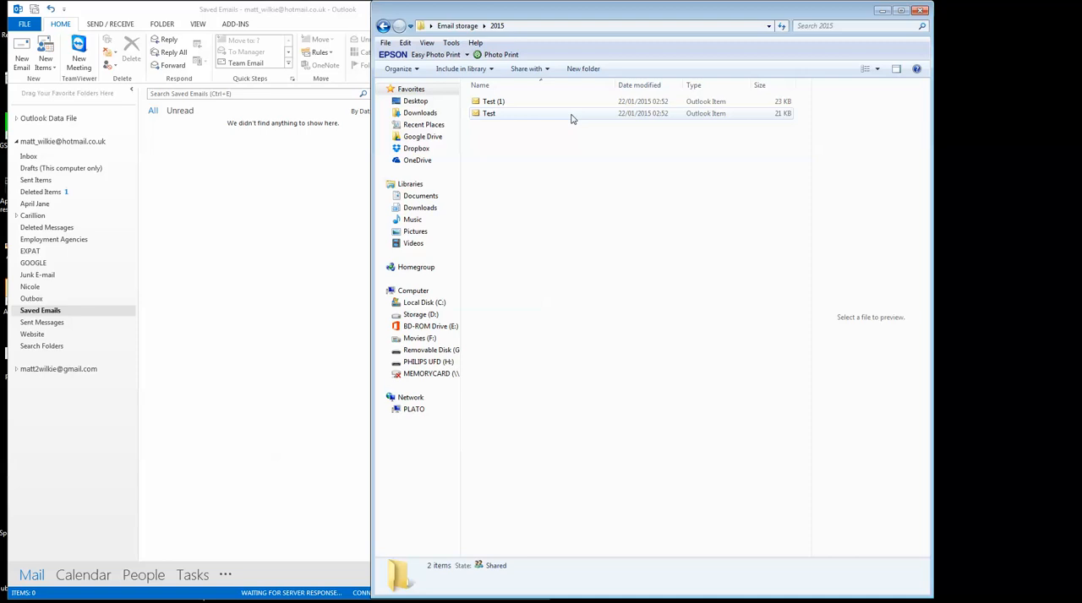
double_click(488, 113)
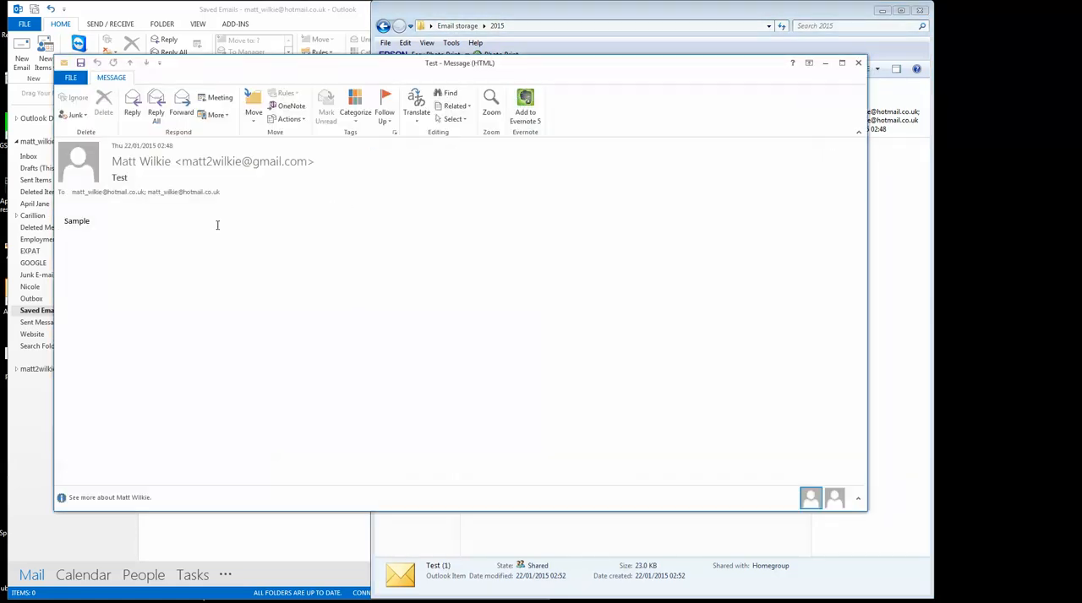
mouse_move(862, 93)
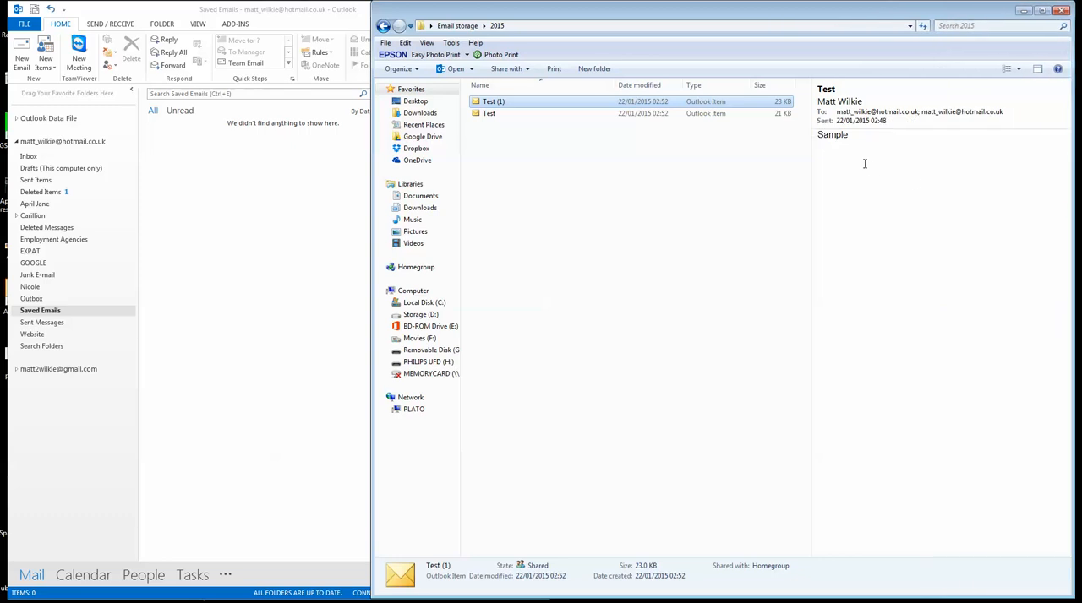
mouse_move(871, 156)
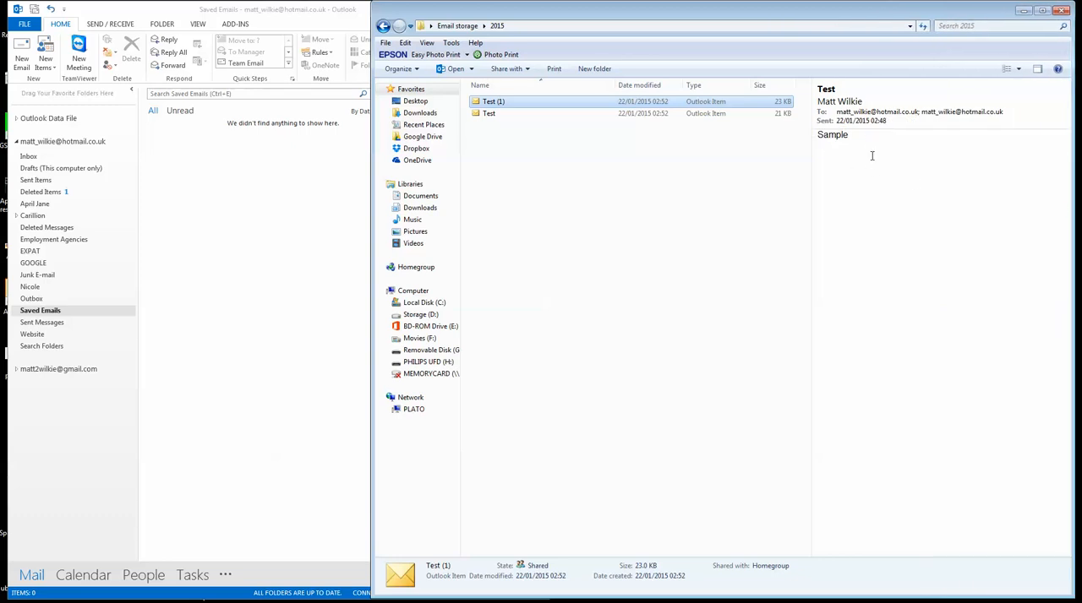
mouse_move(934, 169)
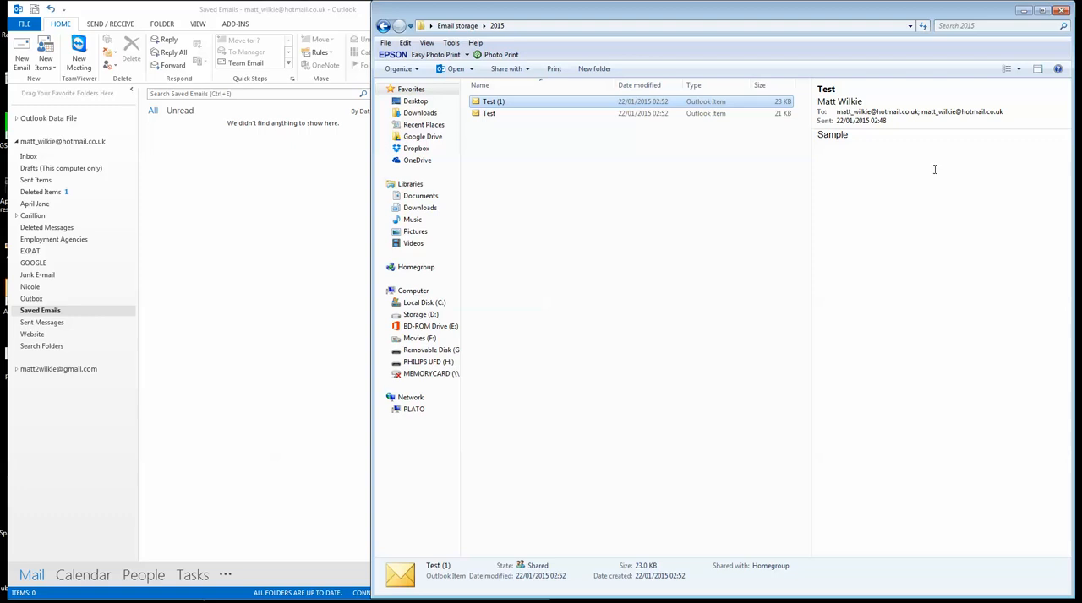
mouse_move(642, 200)
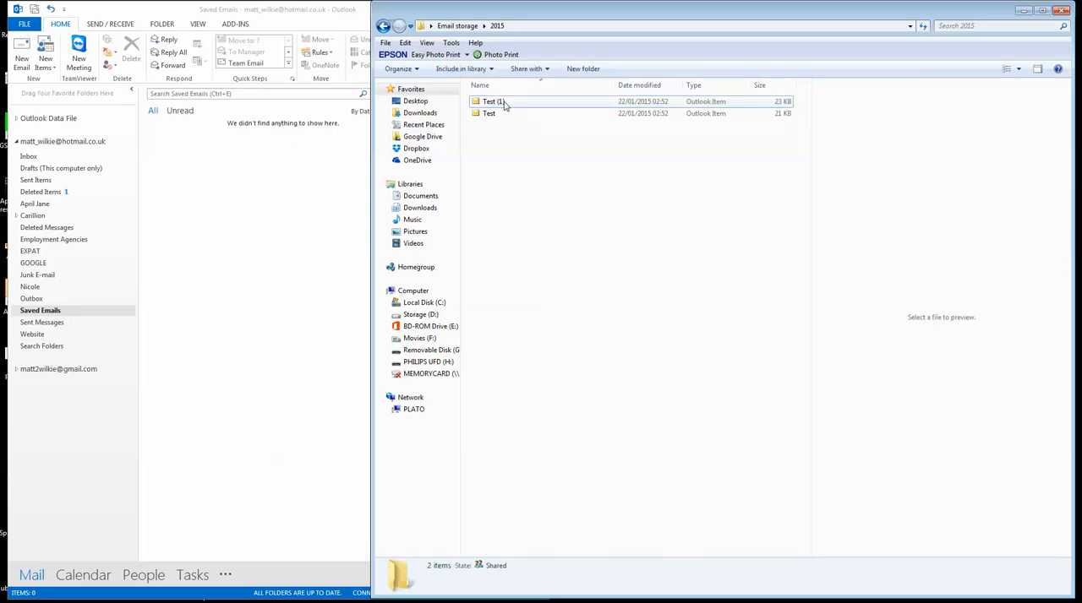
left_click(490, 101)
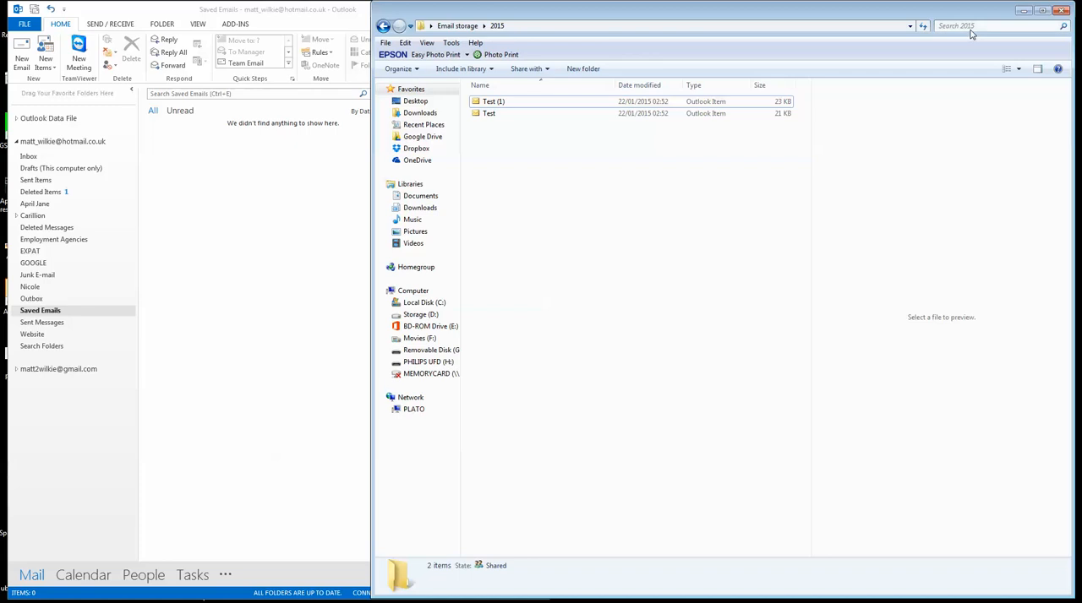
type("matt_")
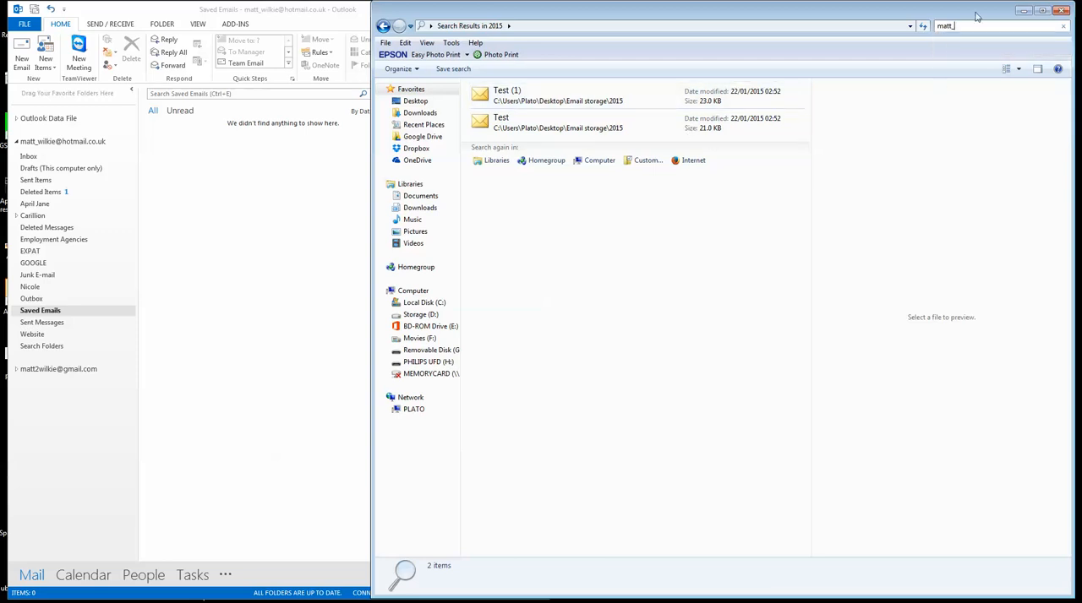
mouse_move(986, 194)
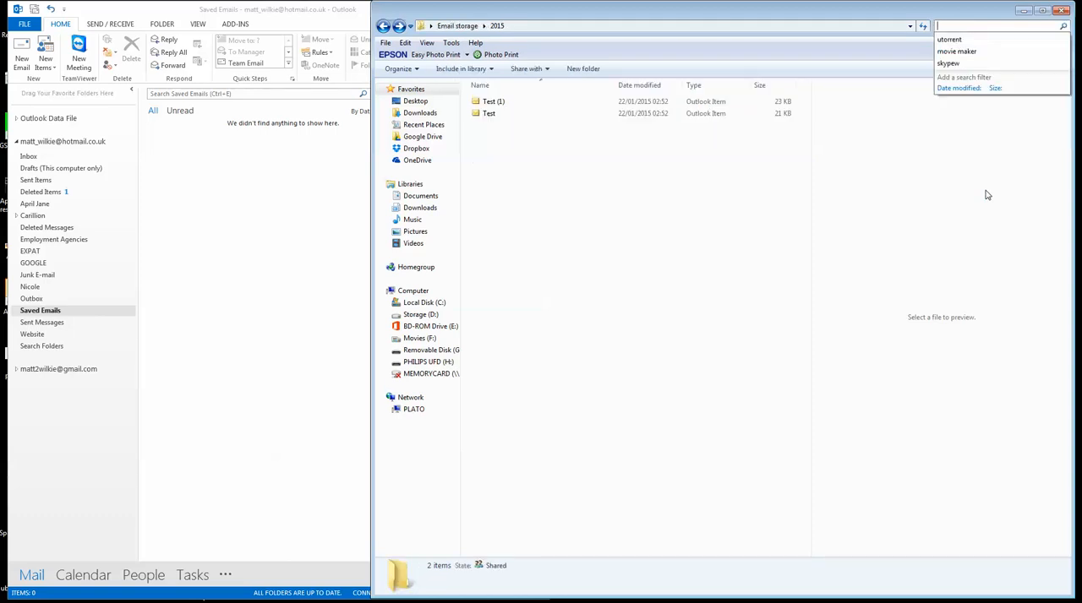
type("sample")
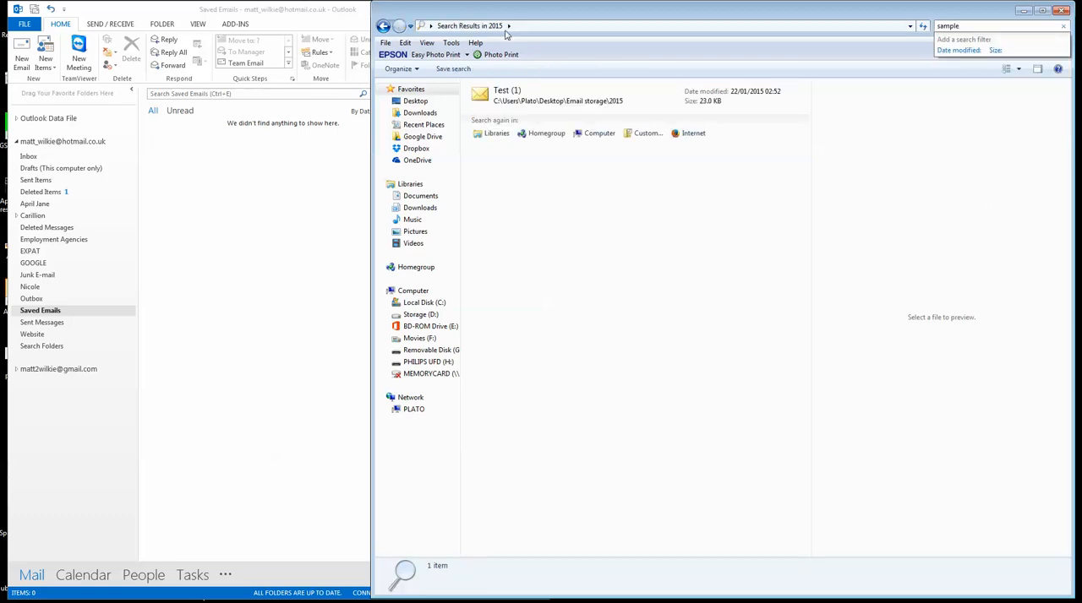
mouse_move(907, 157)
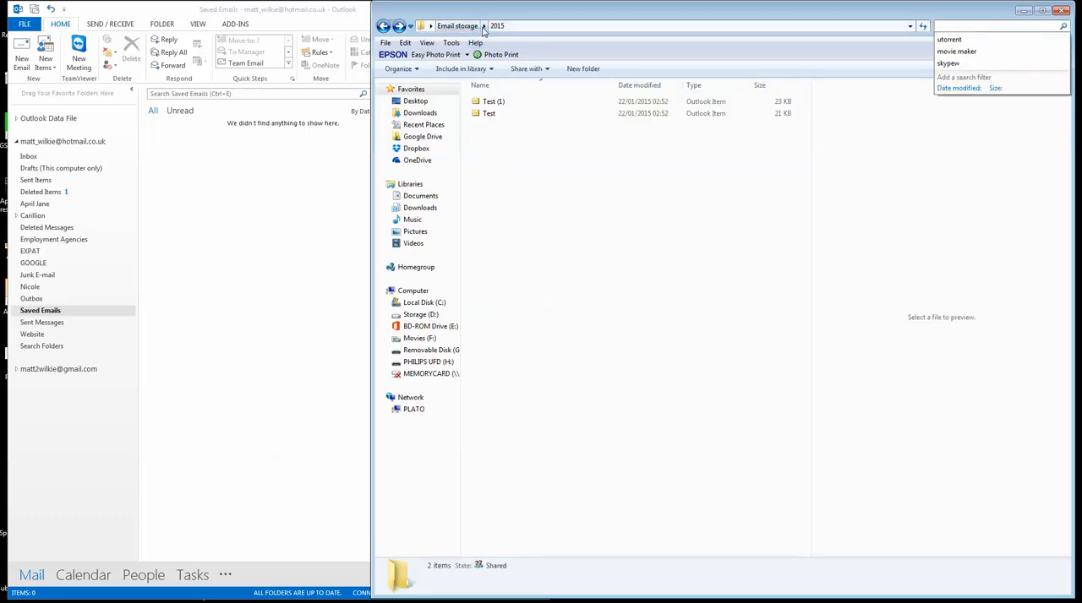
mouse_move(577, 438)
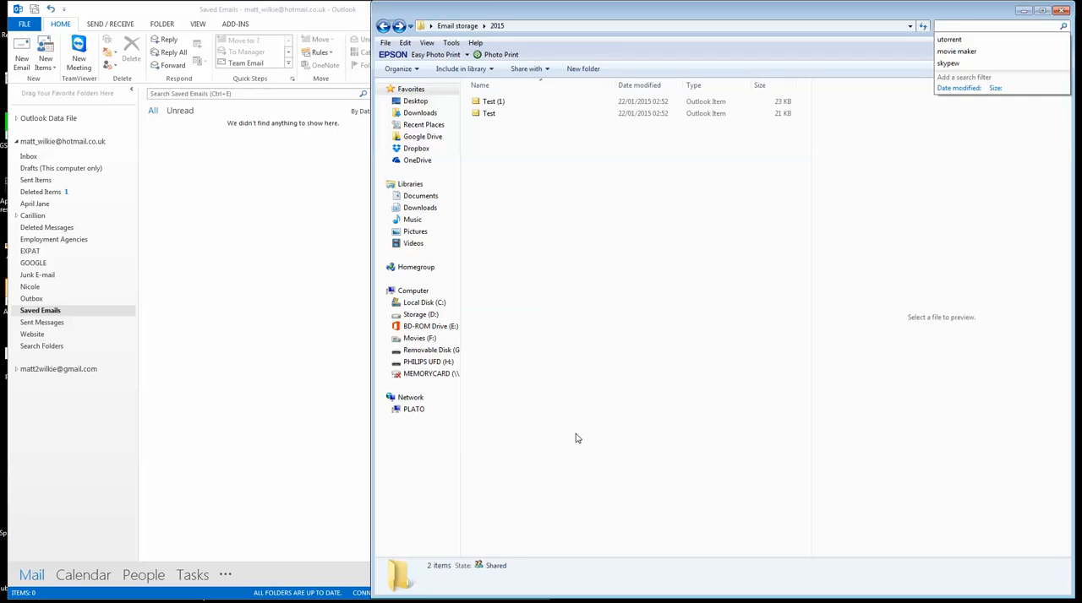
left_click(585, 386)
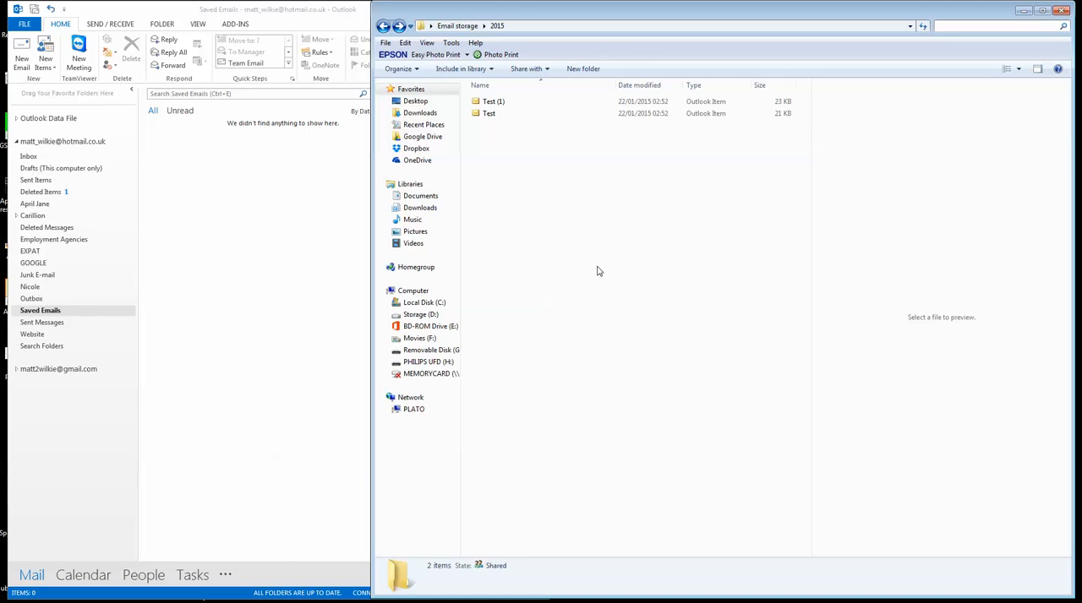
mouse_move(522, 148)
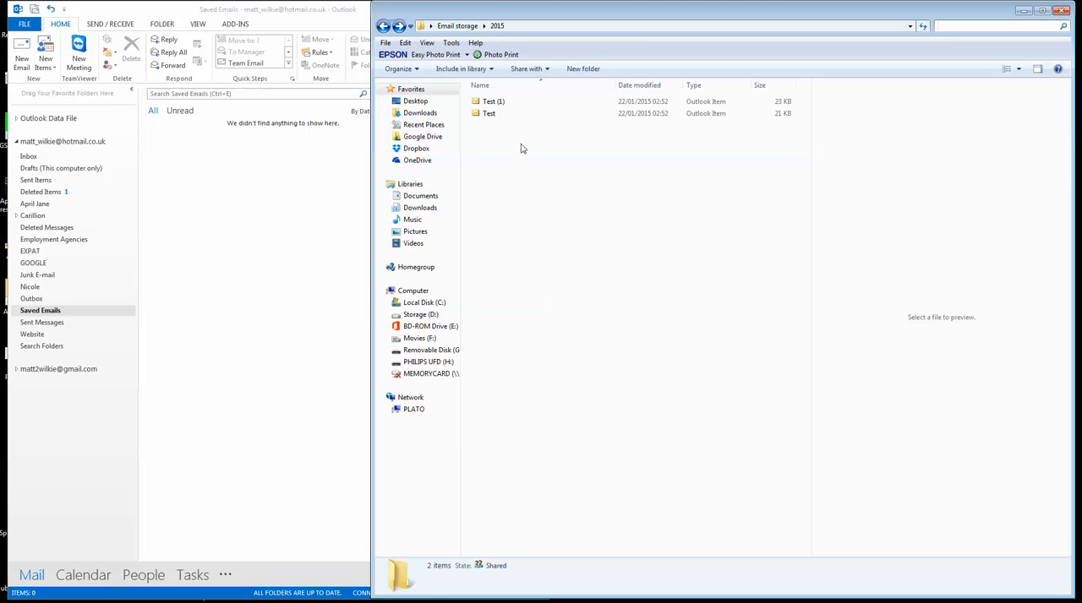
mouse_move(604, 211)
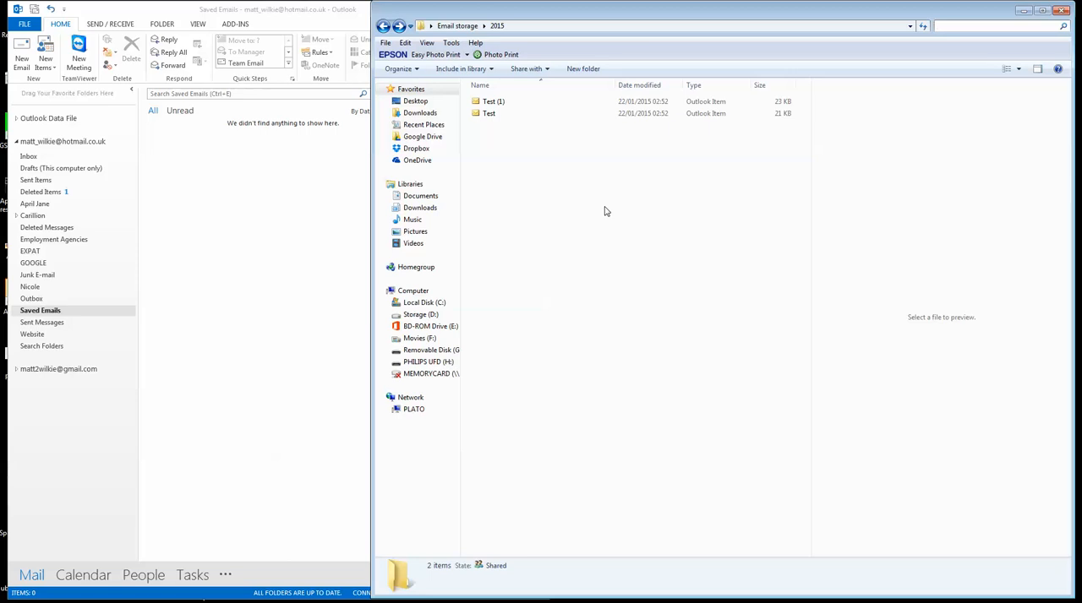
mouse_move(656, 282)
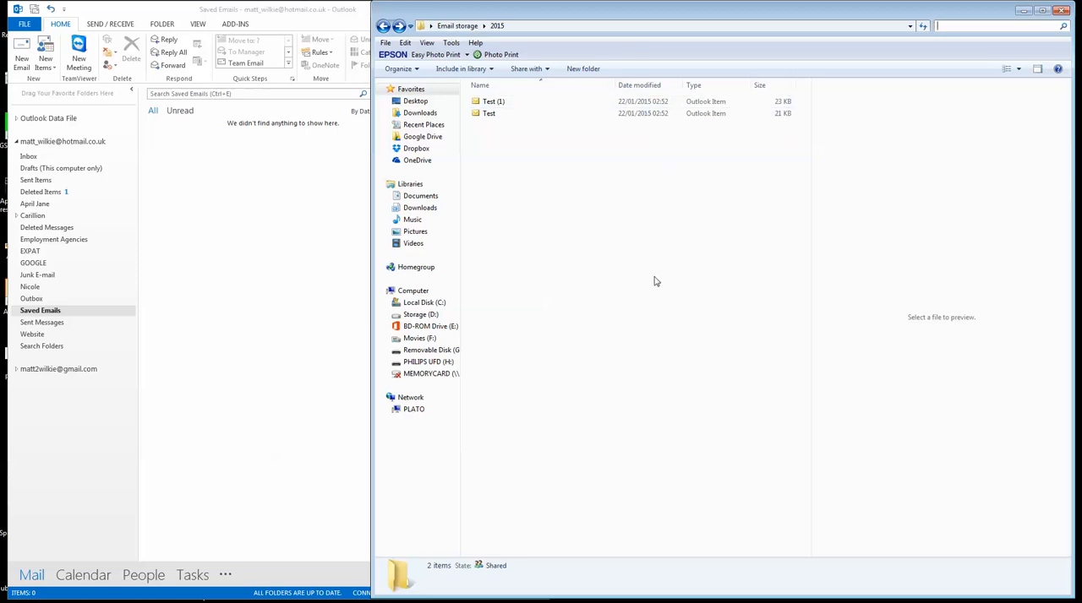